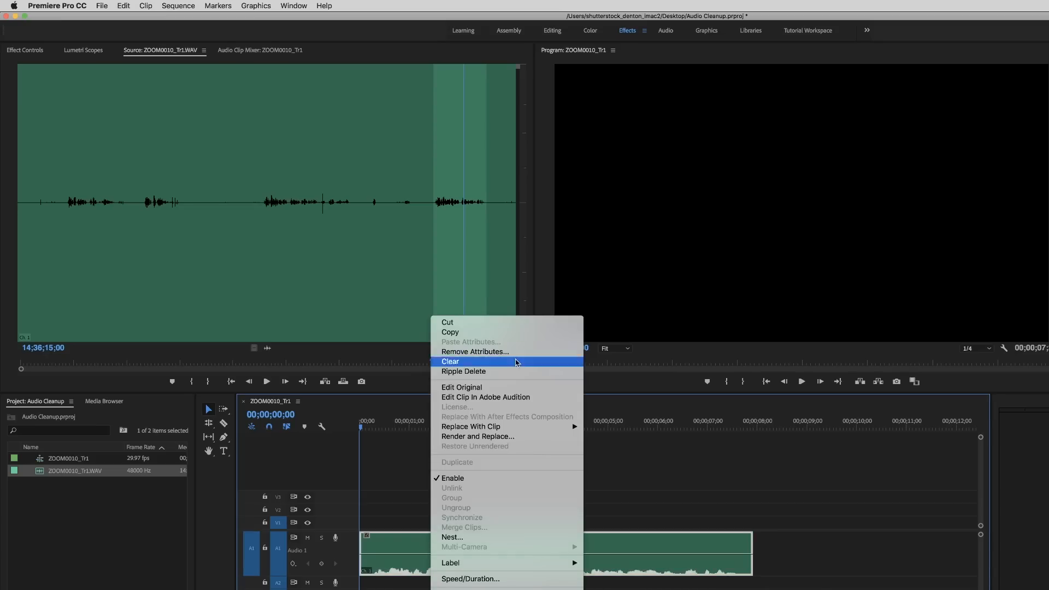
- Send the dialogue audio clip from the Premiere timeline to Adobe Audition
click(477, 436)
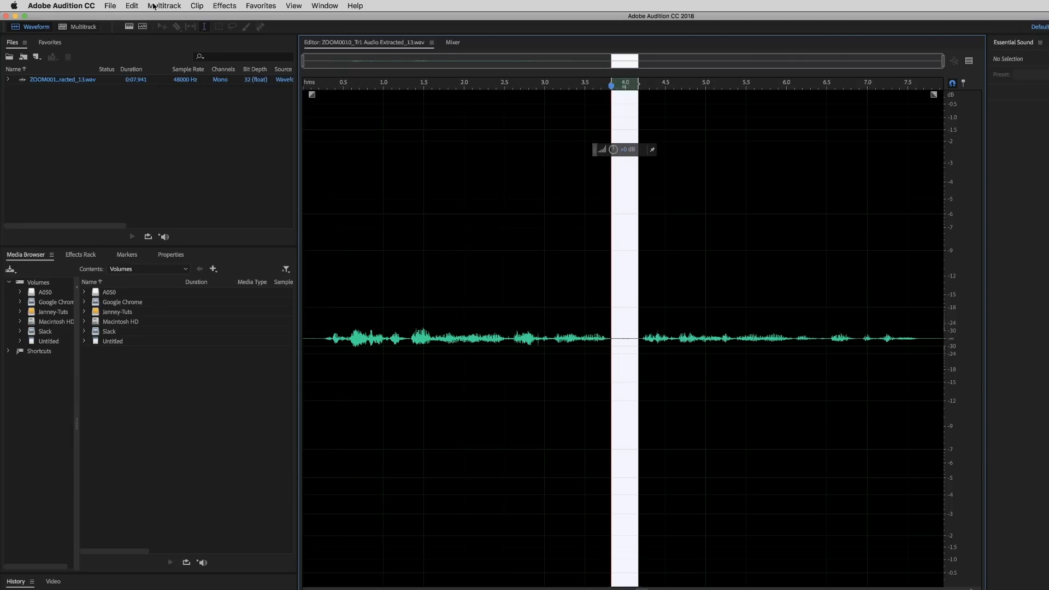
- Browse the Effects menu's noise reduction options for the quiet span near 4 s
click(224, 6)
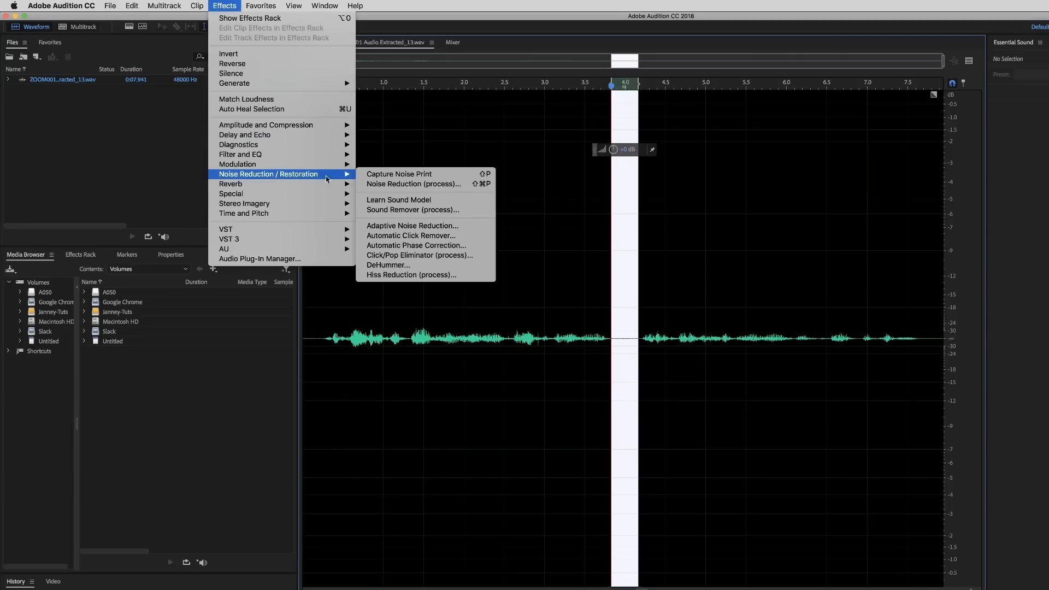
mouse_move(399, 173)
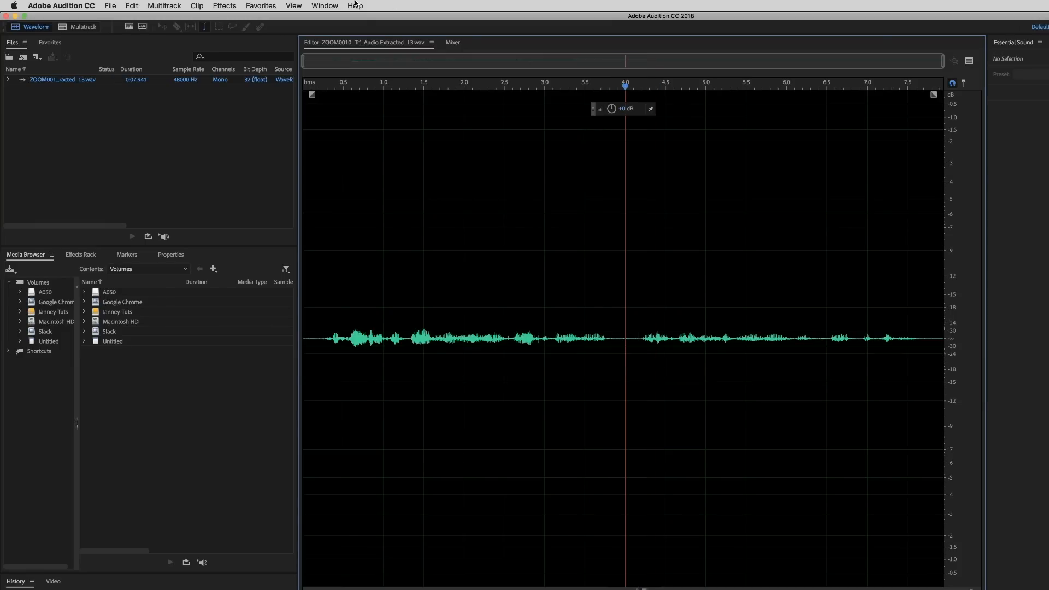
- Apply Noise Reduction to the dialogue at 65% strength, reducing noise by 15 dB
click(224, 6)
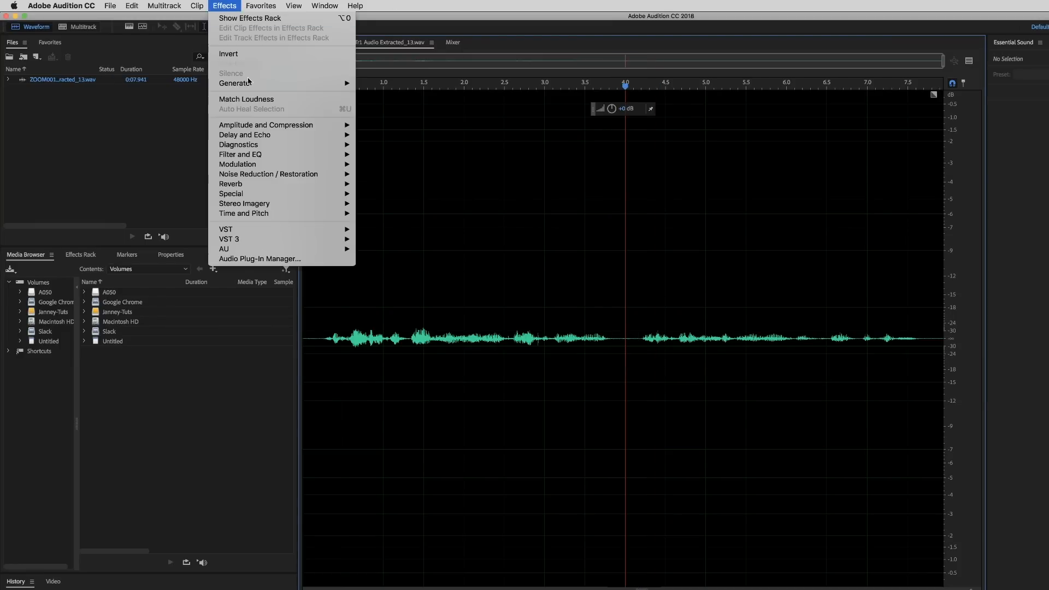
mouse_move(268, 173)
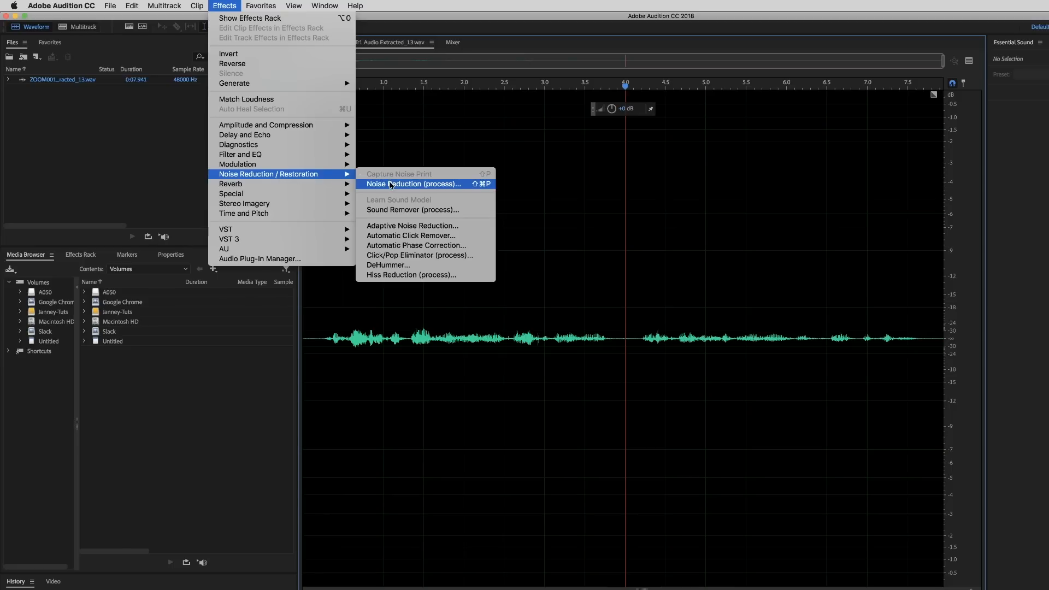
click(414, 184)
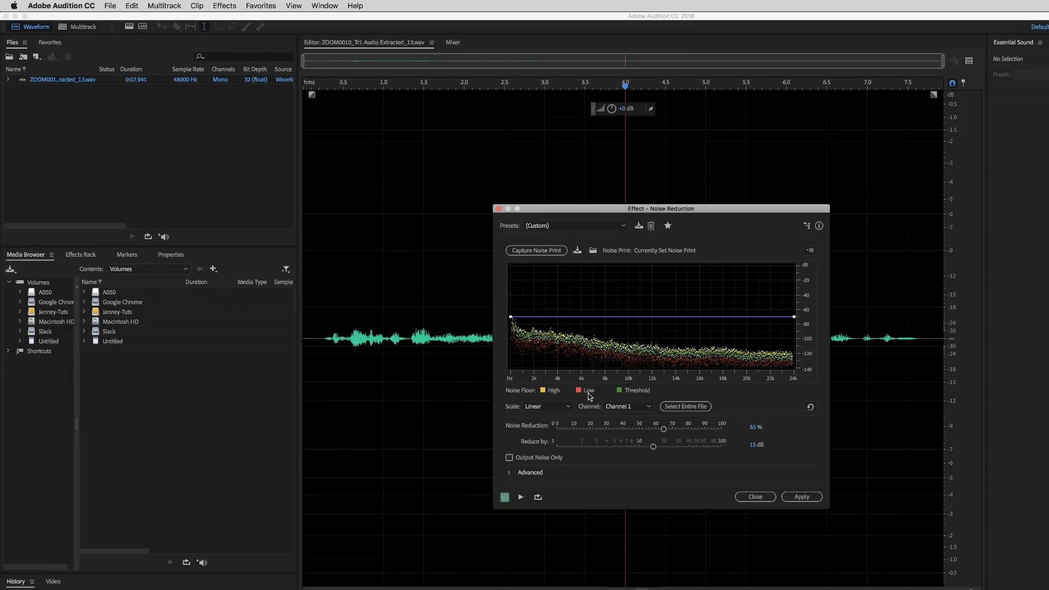
mouse_move(605, 450)
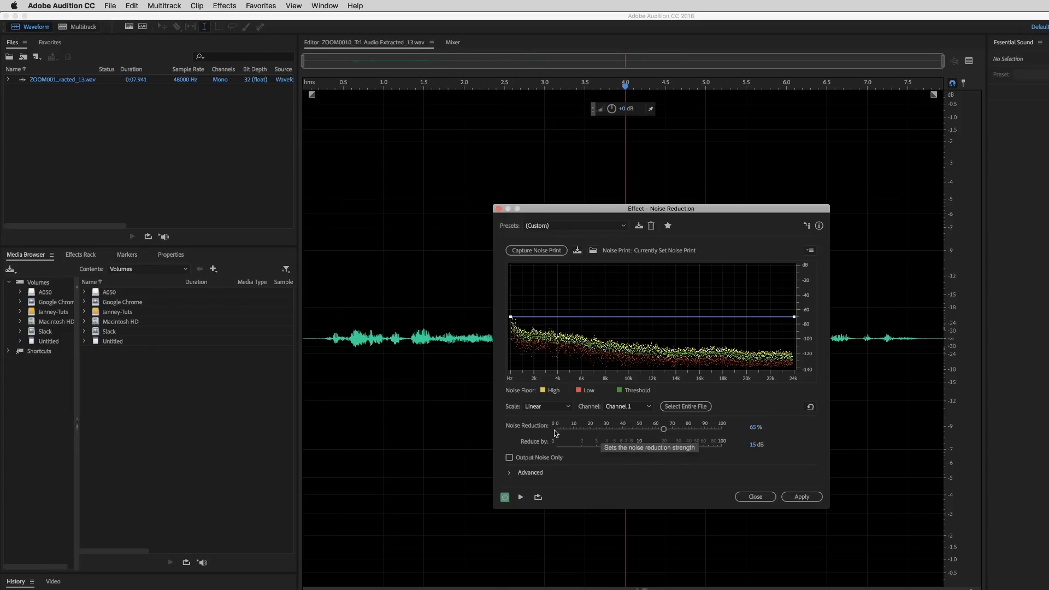
mouse_move(629, 429)
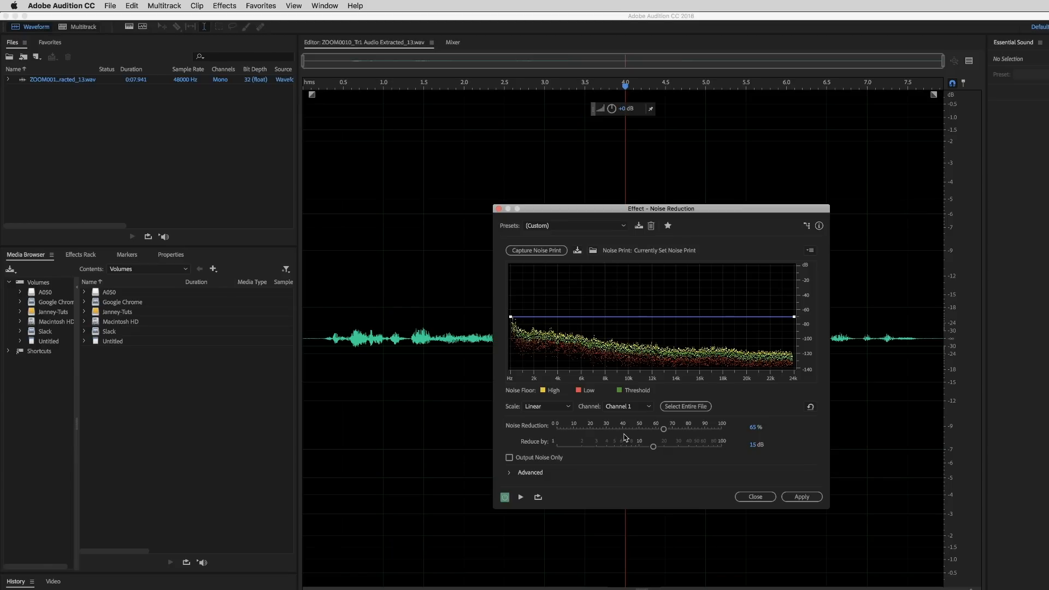
mouse_move(664, 430)
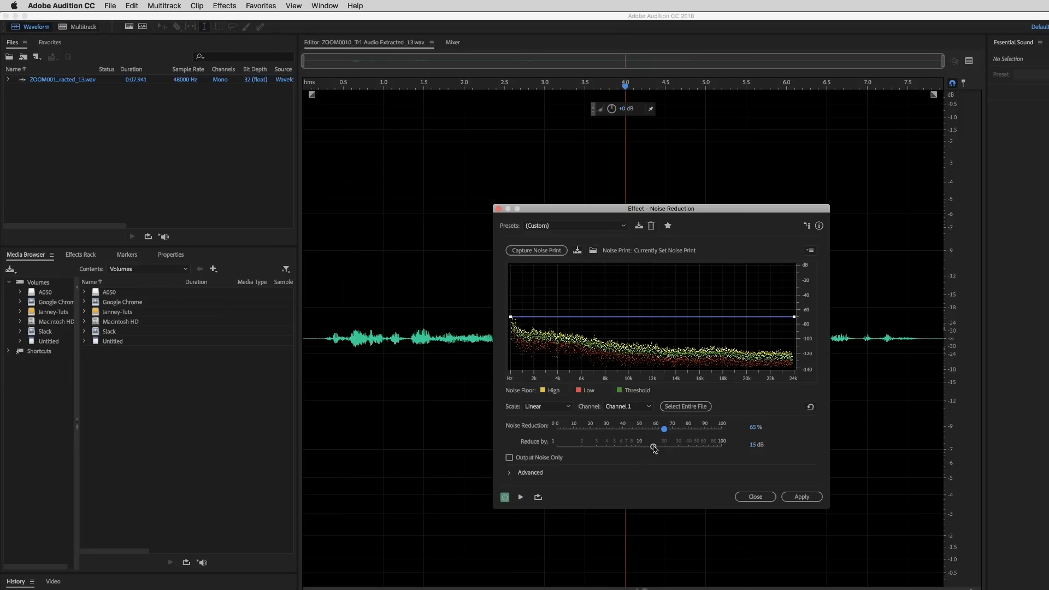
click(800, 496)
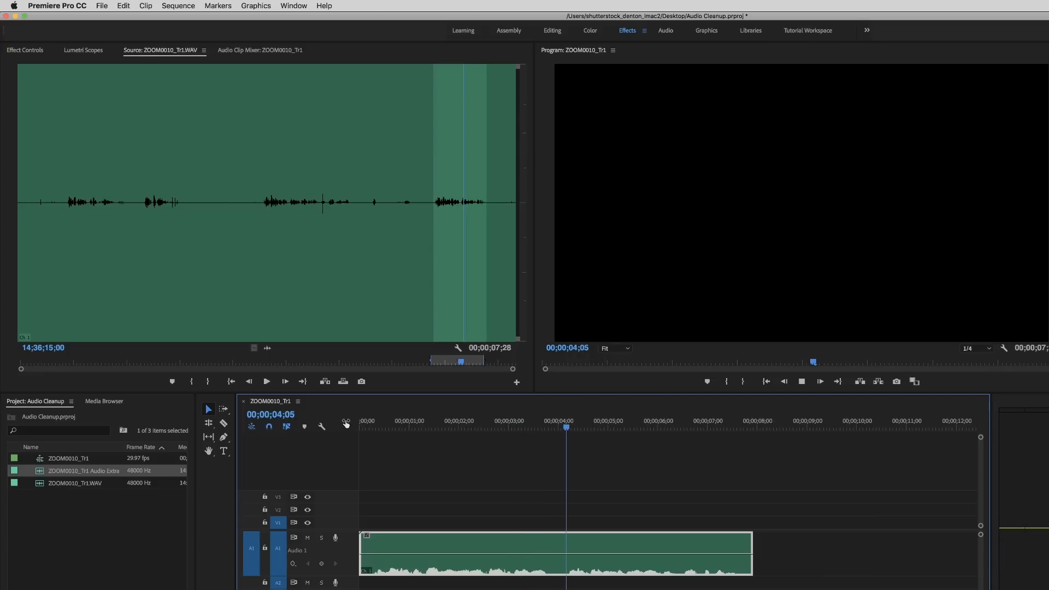
click(661, 421)
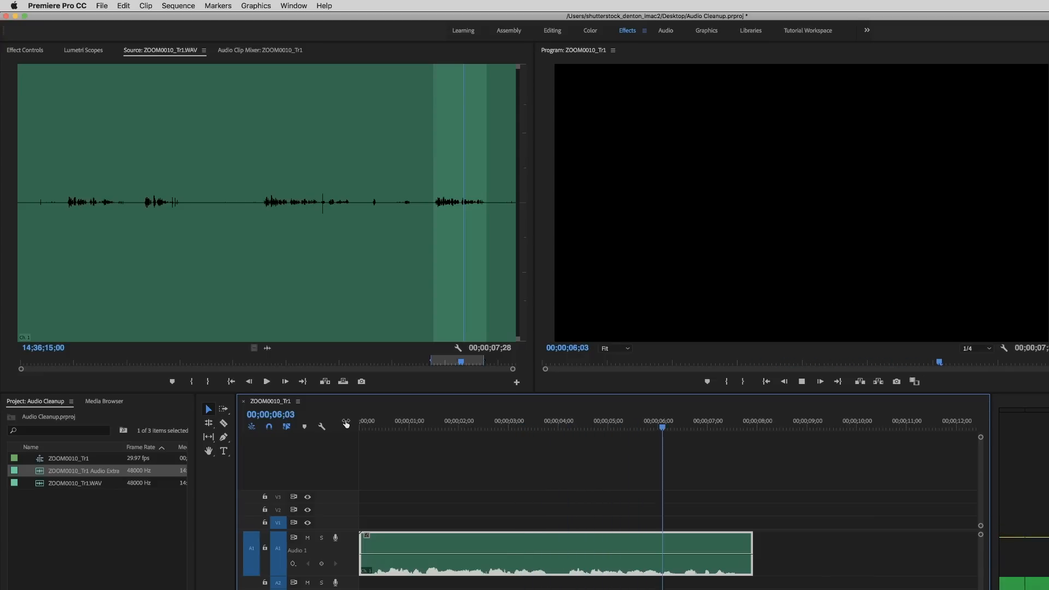